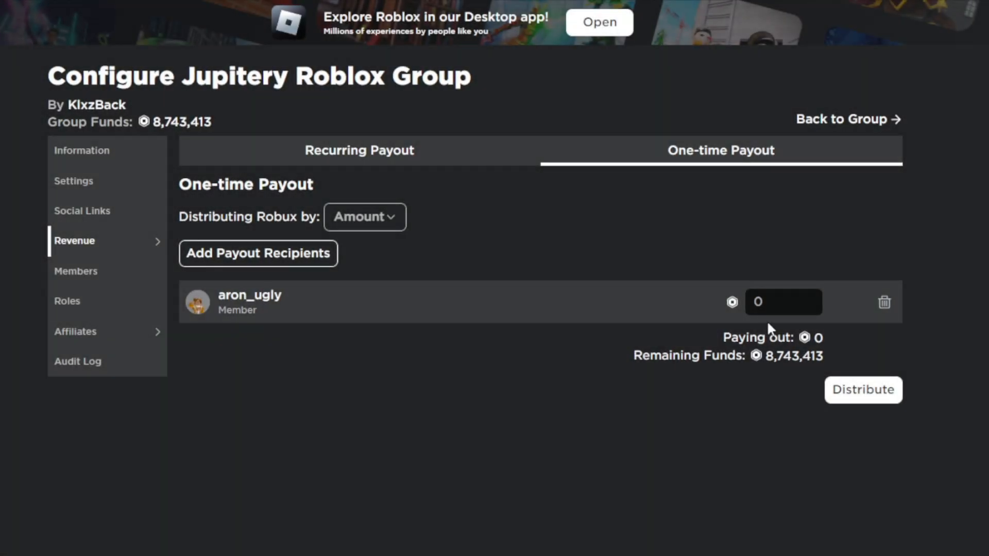
Distribute a 1,000,000 Robux group payout and start adding another recipient
{"action": "type", "text": "1000000"}
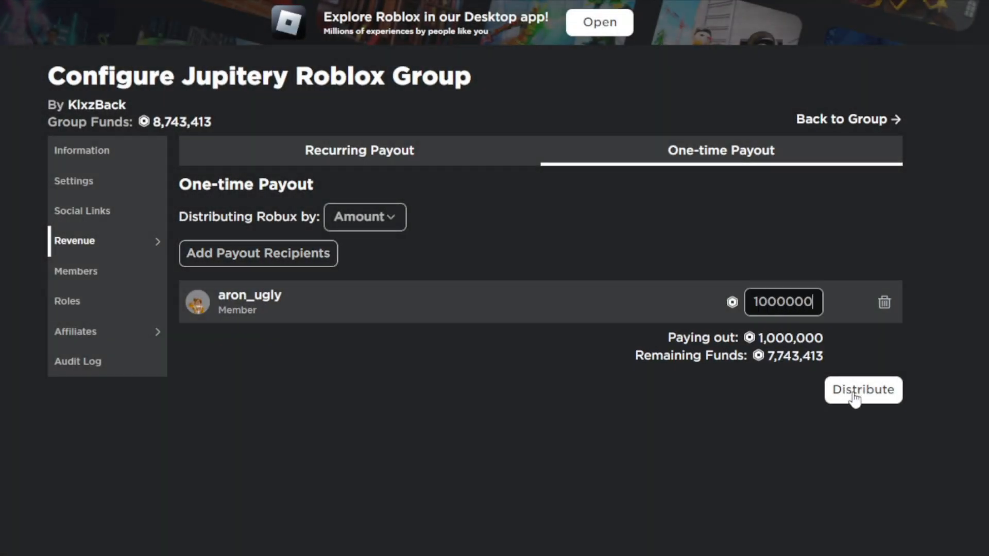
{"action": "left_click", "coordinate": [863, 390]}
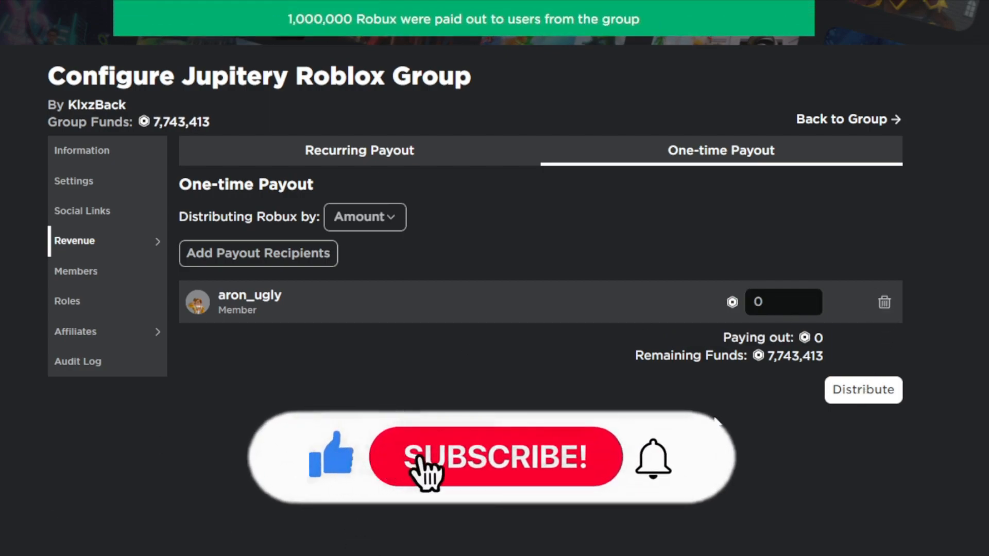
{"action": "left_click", "coordinate": [257, 253]}
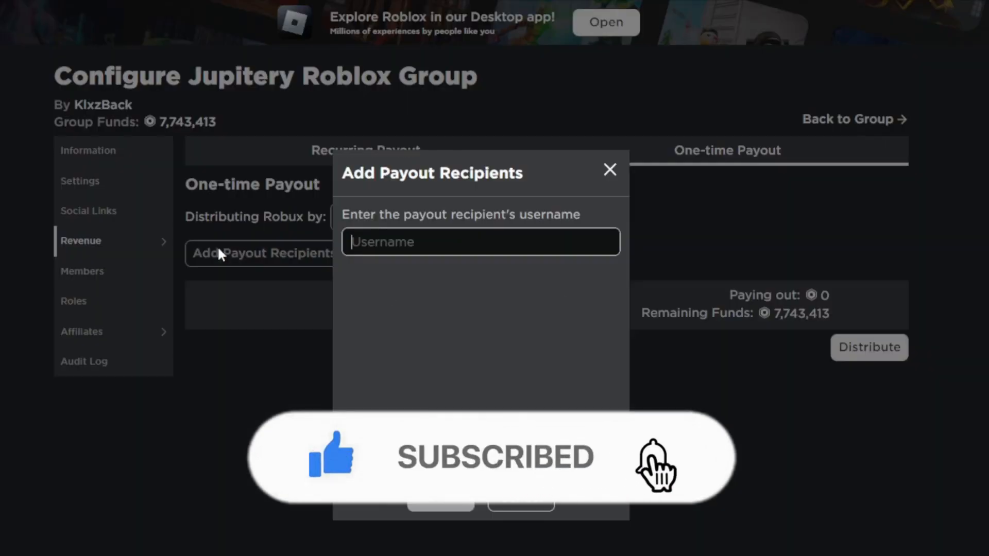
{"action": "type", "text": "jellyfishjfj2010"}
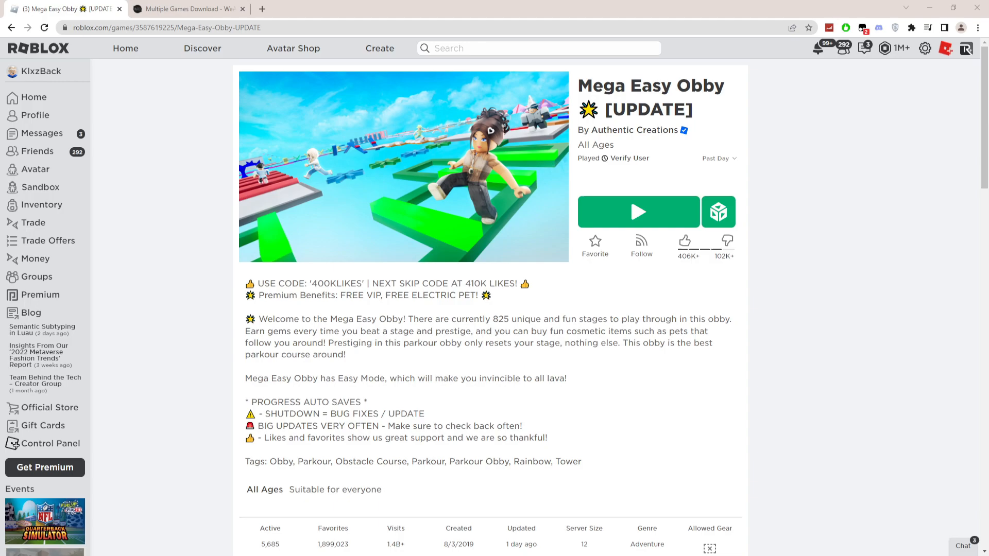
Download and launch the Multiple Game Instance tool from WeAreDevs
{"action": "left_click", "coordinate": [184, 9]}
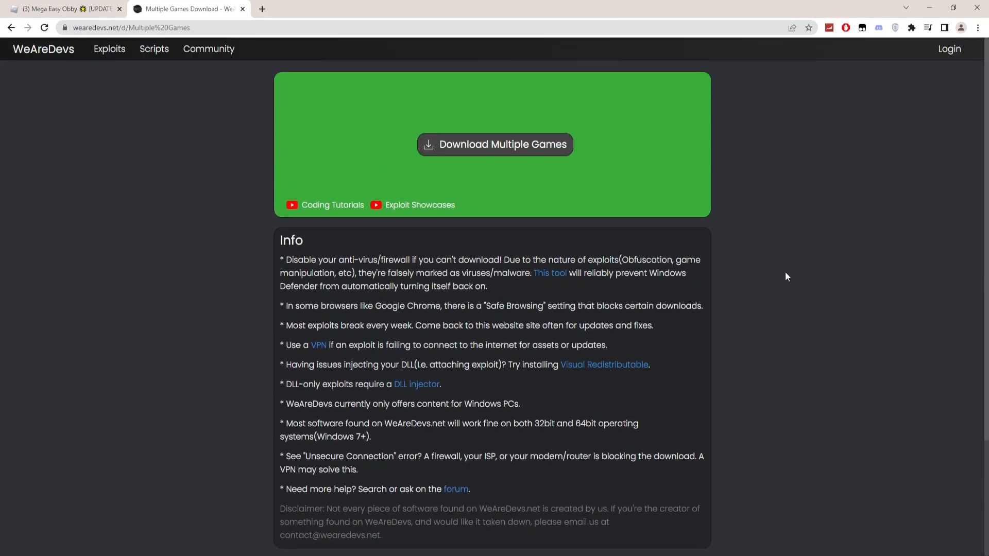
{"action": "mouse_move", "coordinate": [927, 158]}
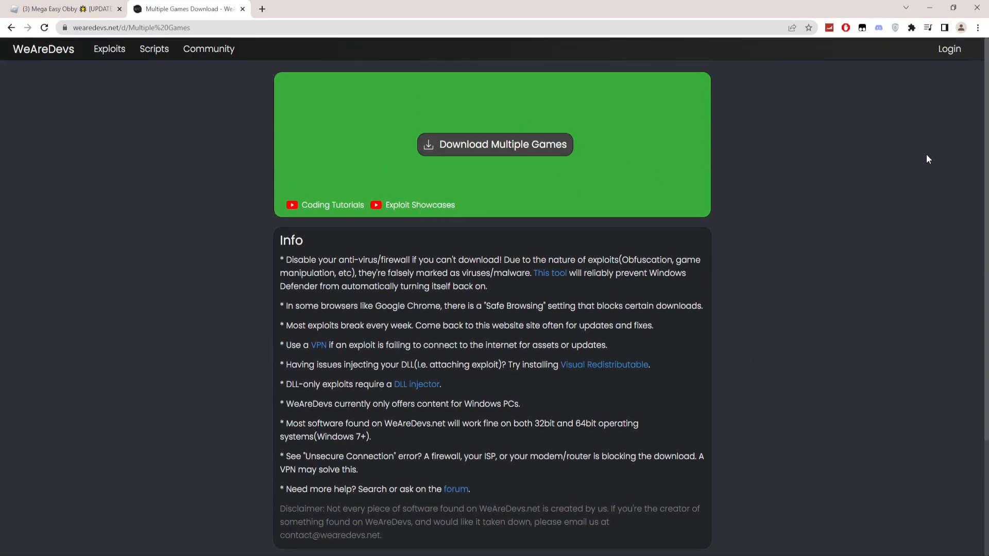
{"action": "mouse_move", "coordinate": [911, 165]}
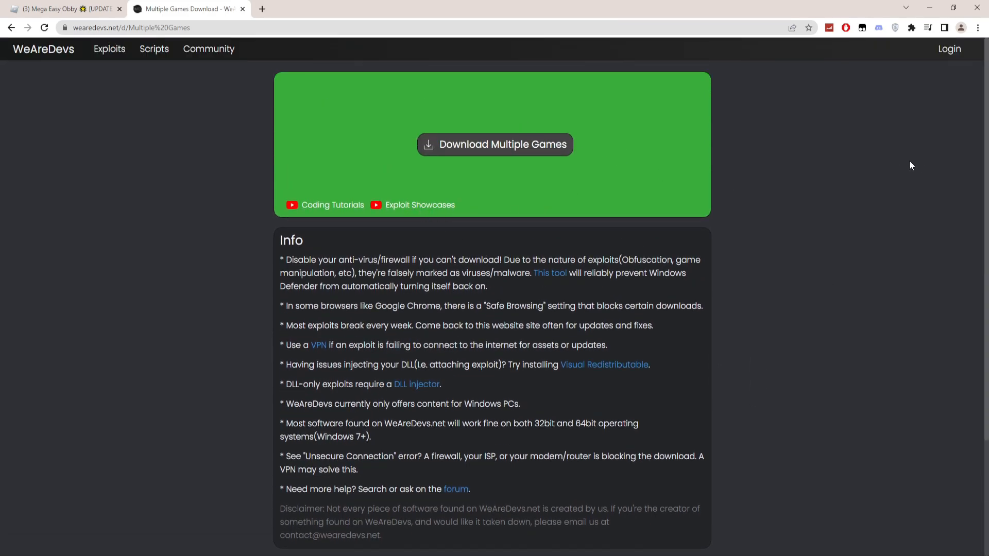
{"action": "mouse_move", "coordinate": [511, 160]}
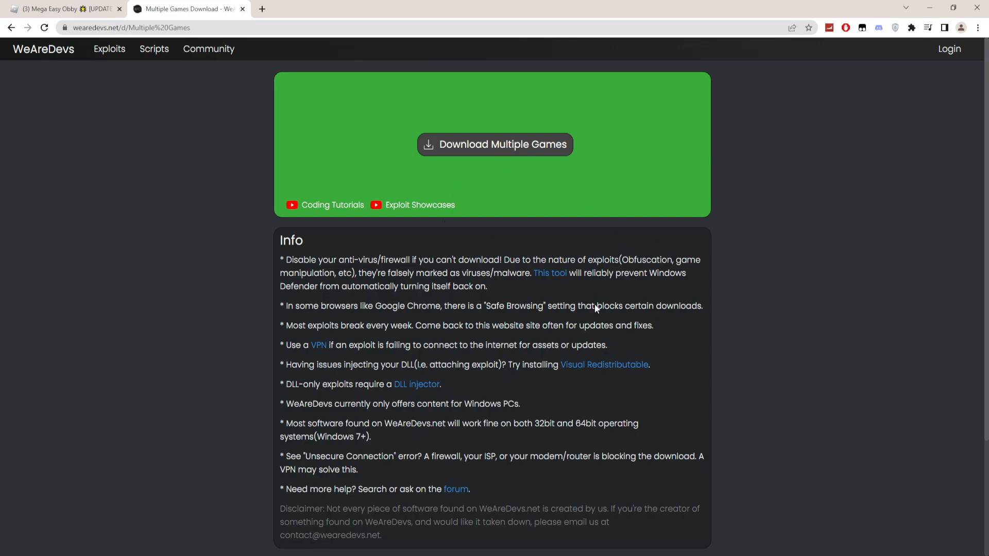
{"action": "mouse_move", "coordinate": [540, 124]}
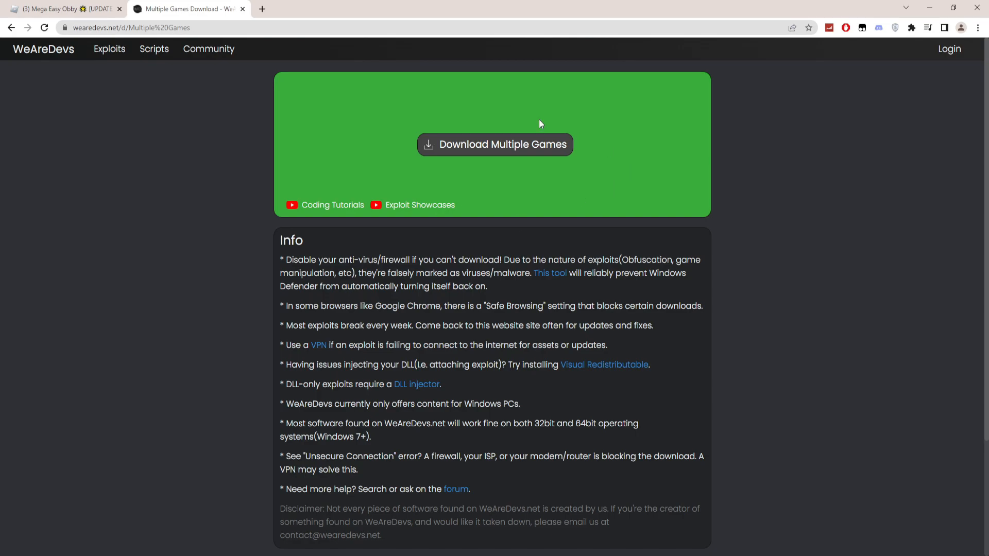
{"action": "mouse_move", "coordinate": [498, 155]}
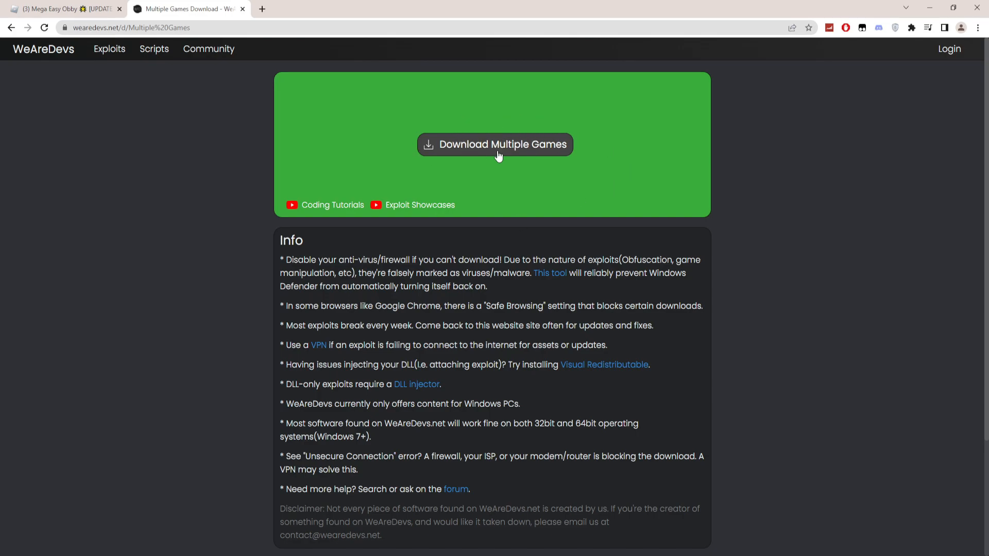
{"action": "mouse_move", "coordinate": [134, 509]}
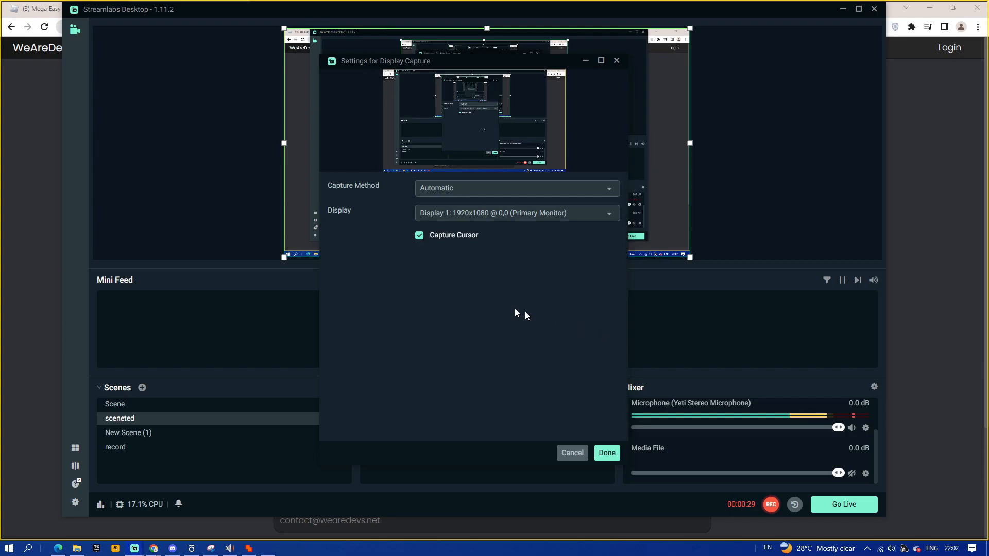
{"action": "left_click", "coordinate": [606, 453]}
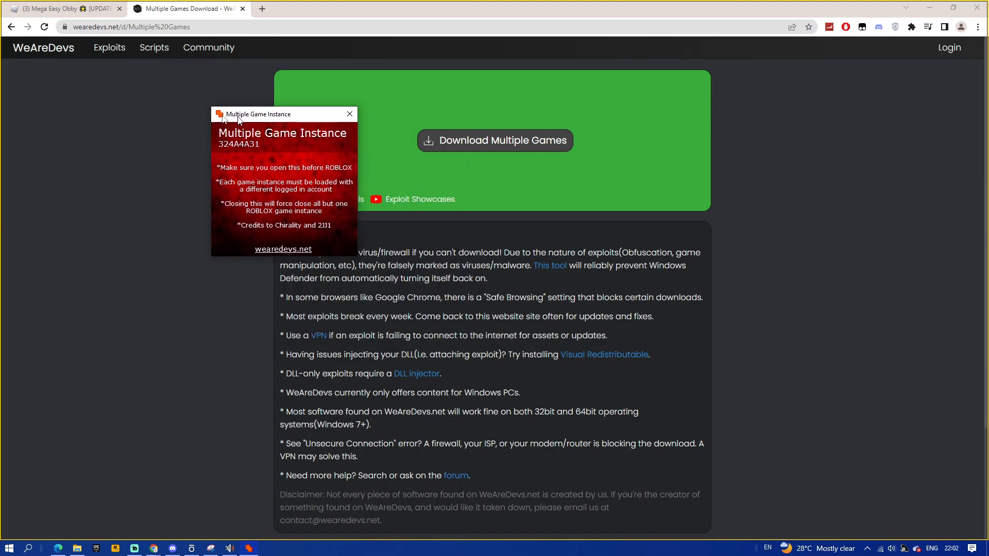
Move the Multiple Game Instance window aside and return to the Mega Easy Obby page
{"action": "left_click_drag", "start_coordinate": [259, 114], "coordinate": [292, 130]}
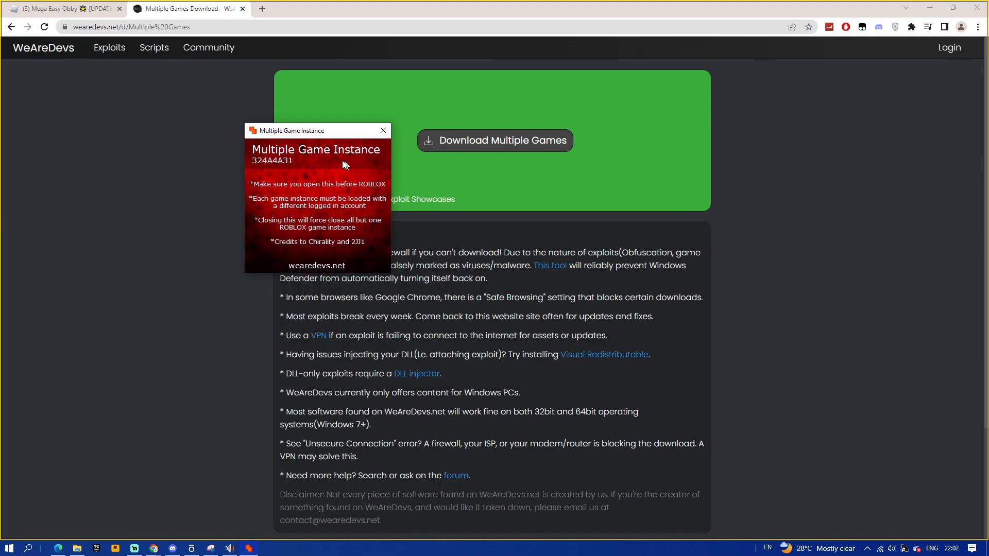
{"action": "mouse_move", "coordinate": [81, 9]}
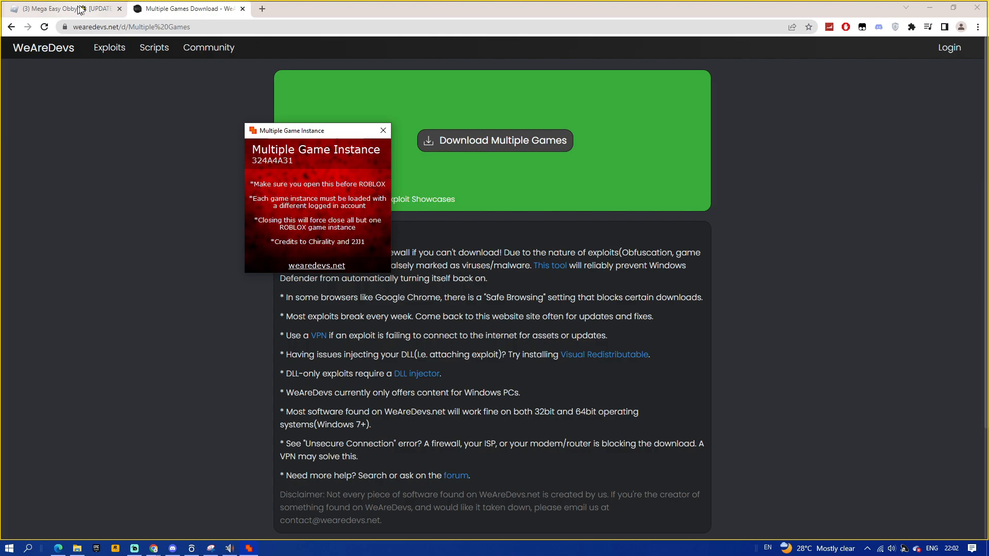
{"action": "left_click_drag", "start_coordinate": [287, 131], "coordinate": [328, 141]}
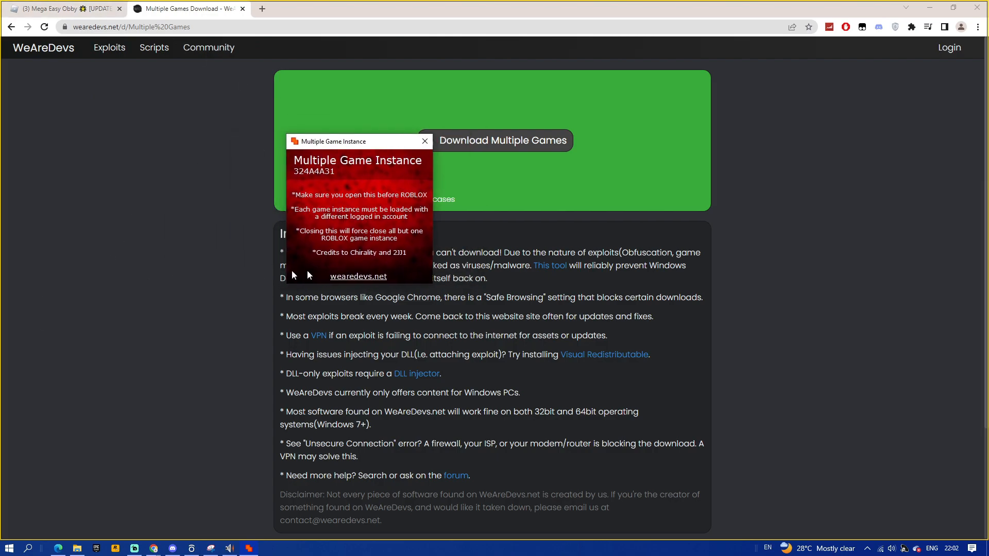
{"action": "left_click", "coordinate": [63, 9]}
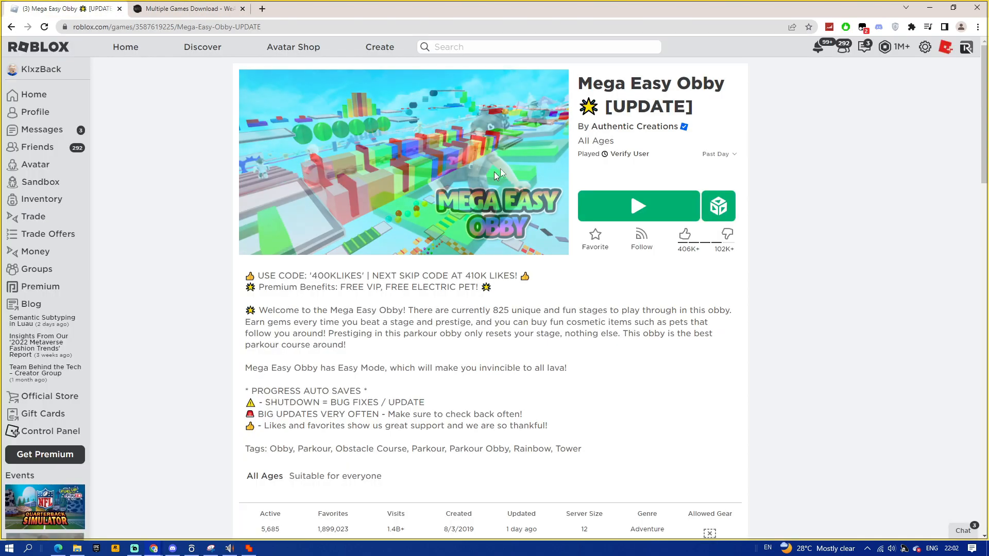
Open Edge signed into the second account on the Blox Fruits page
{"action": "left_click", "coordinate": [638, 206]}
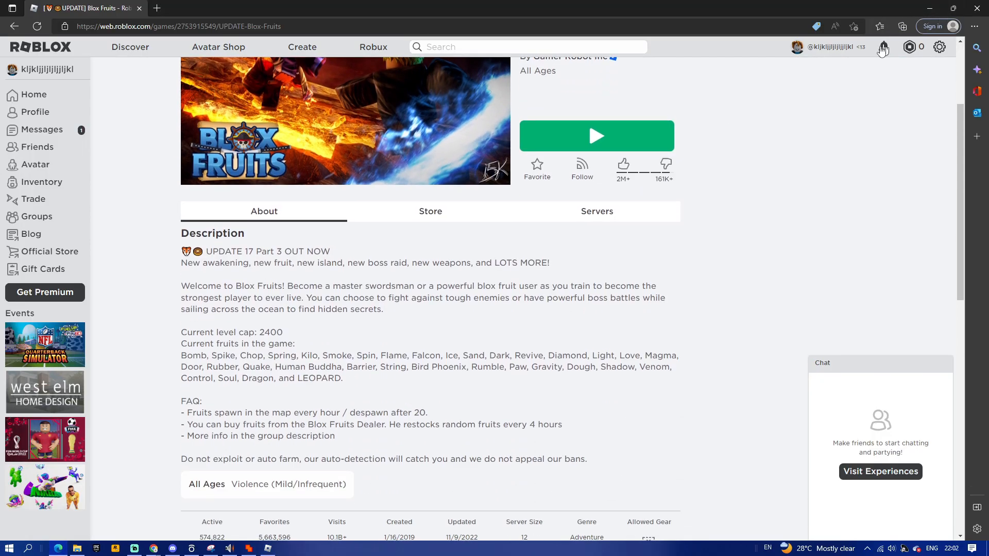
Search Roblox for 'mega ro' to find Mega Easy Obby
{"action": "left_click", "coordinate": [529, 47]}
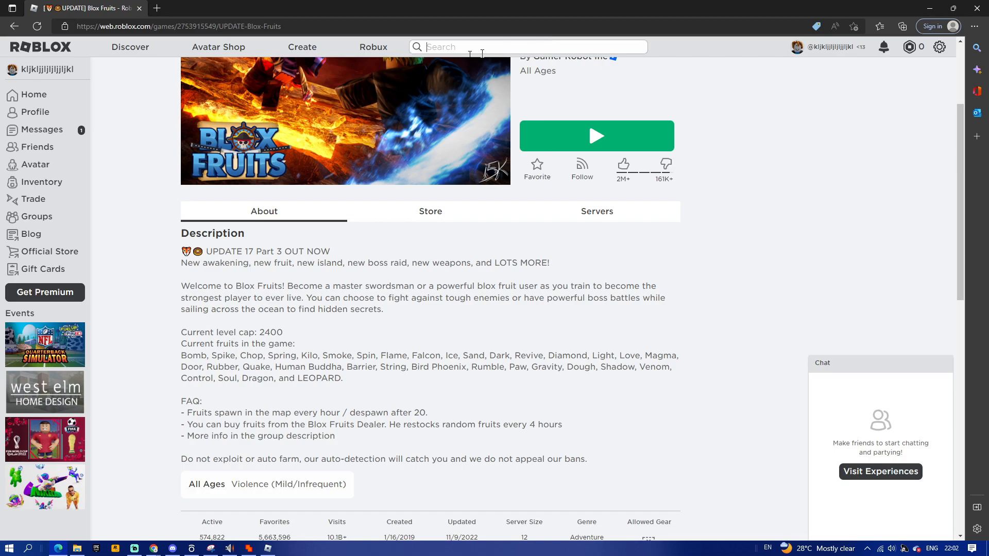
{"action": "type", "text": "mega ro"}
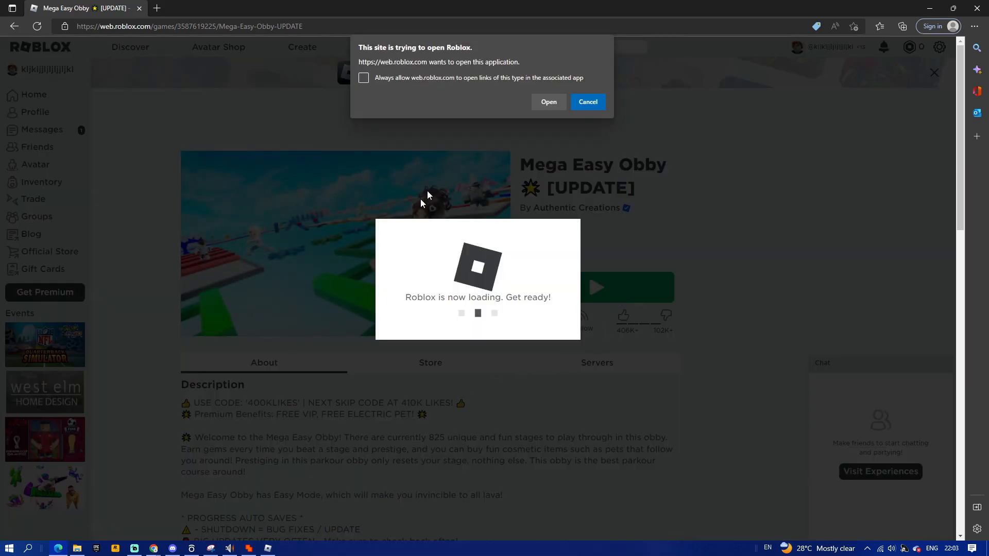
Allow the site to open the Roblox app, then bring Streamlabs Desktop up
{"action": "left_click", "coordinate": [547, 101]}
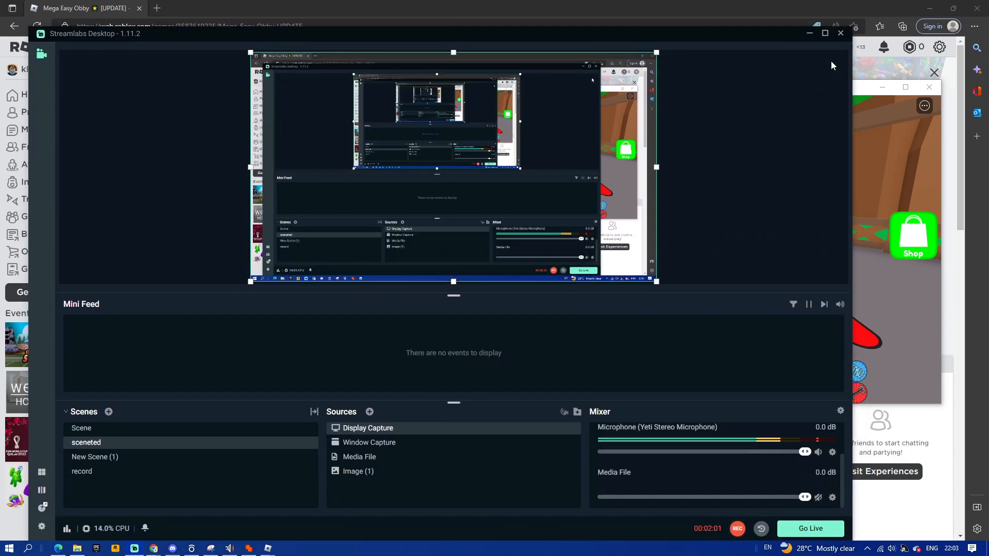
{"action": "left_click", "coordinate": [823, 33]}
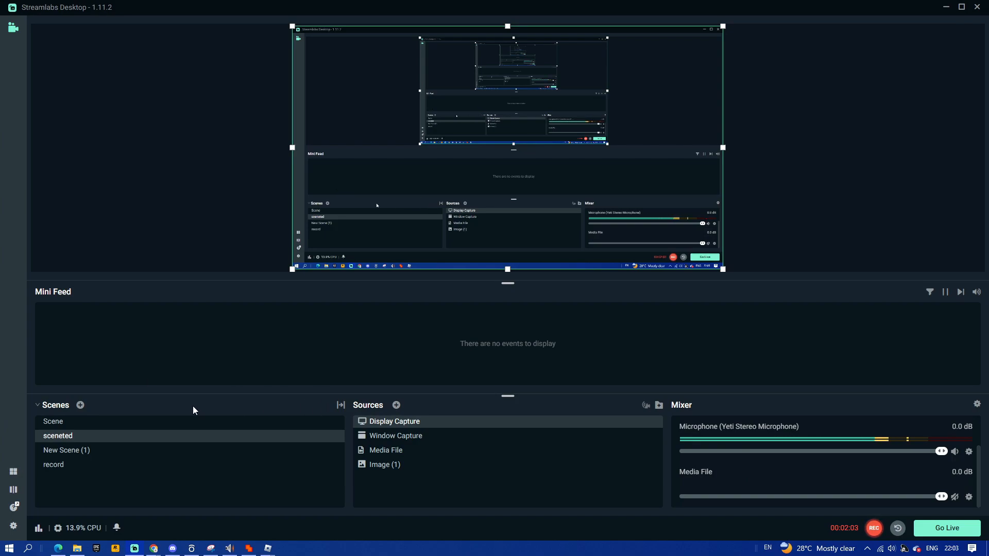